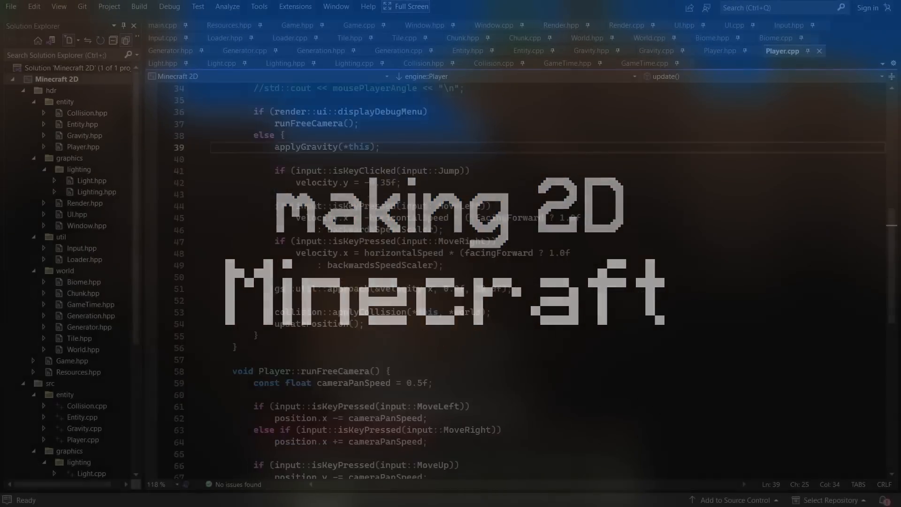
Step: Add 'extern float mousePlayerAngle;' to Player.hpp beneath the other extern declarations
{"action": "left_click", "coordinate": [719, 50]}
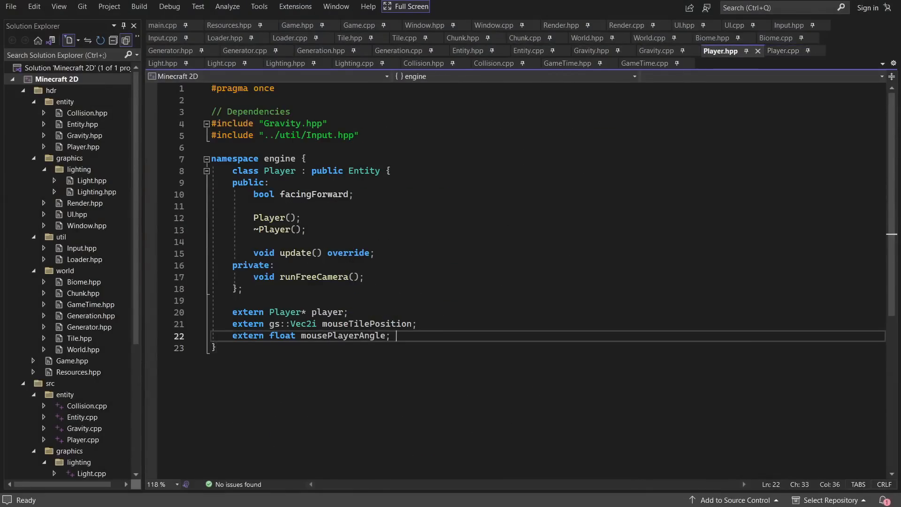
{"action": "left_click", "coordinate": [782, 50]}
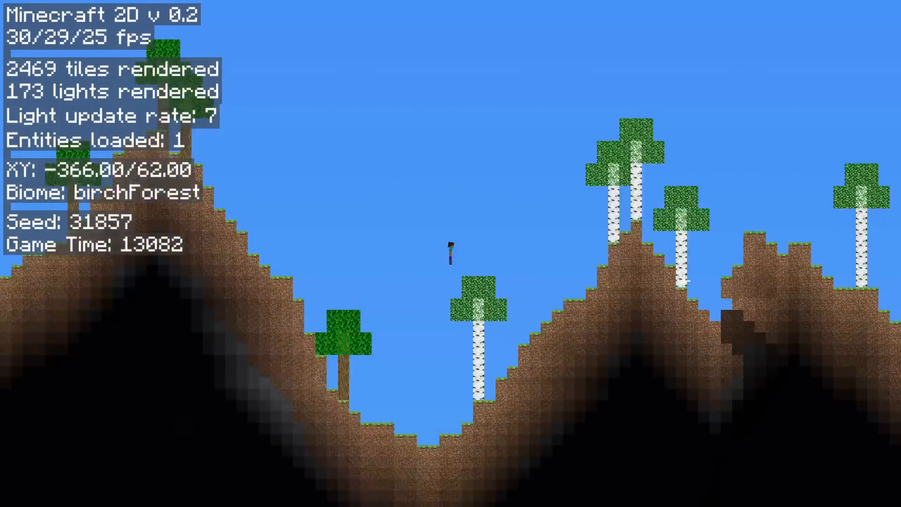
Step: Walk the player rightward across the hilly birch forest with the D key
{"action": "key", "text": "d"}
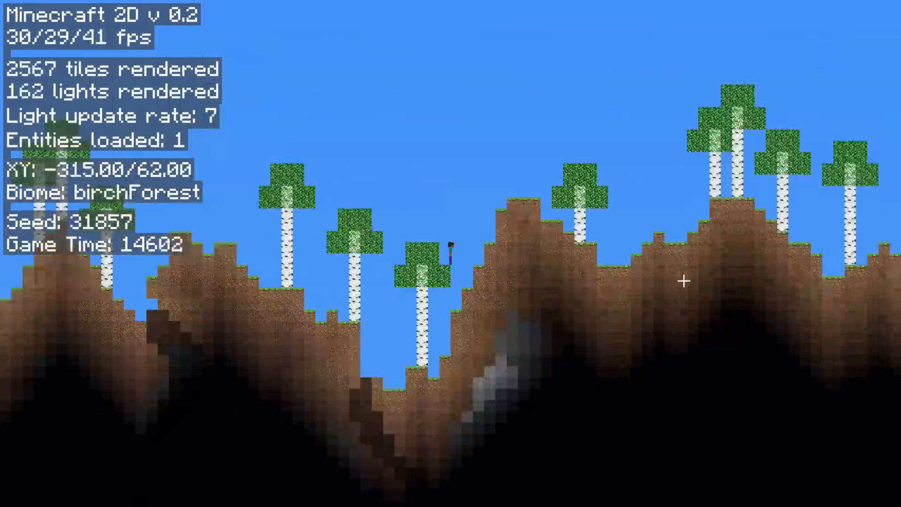
{"action": "key", "text": "d"}
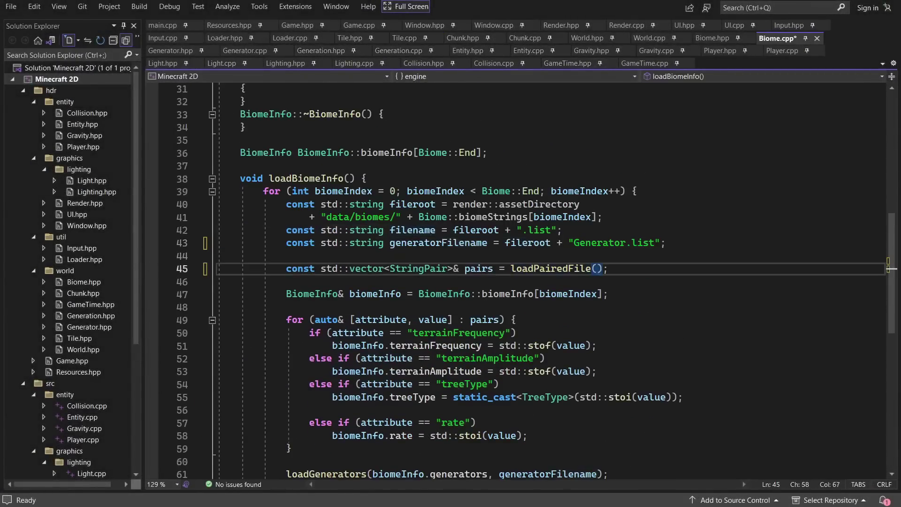
Step: Build the biome path from render::assetDirectory + "data/biomes/", declare savePairedFile in Loader.hpp, and run the game
{"action": "type", "text": "render::assetDirectory + \"data/biomes/\" + Biome::bioem);"}
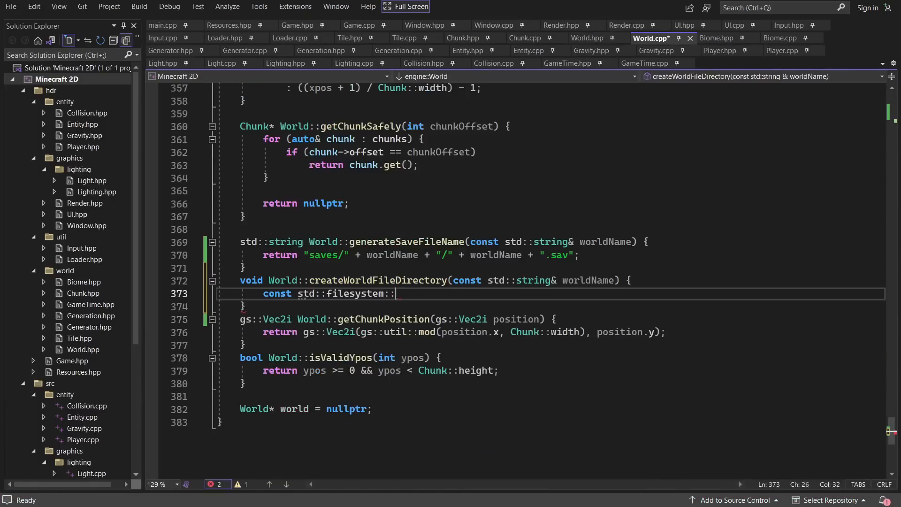
{"action": "left_click", "coordinate": [225, 37]}
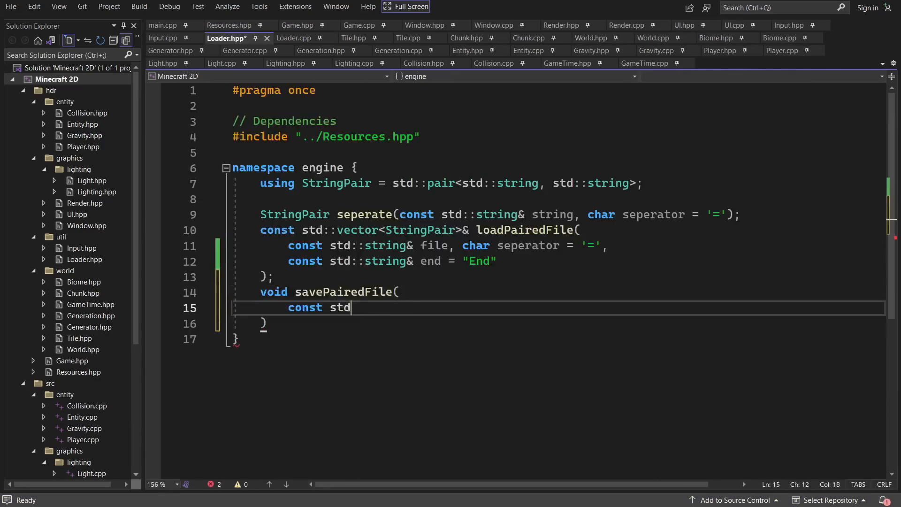
{"action": "left_click", "coordinate": [653, 38]}
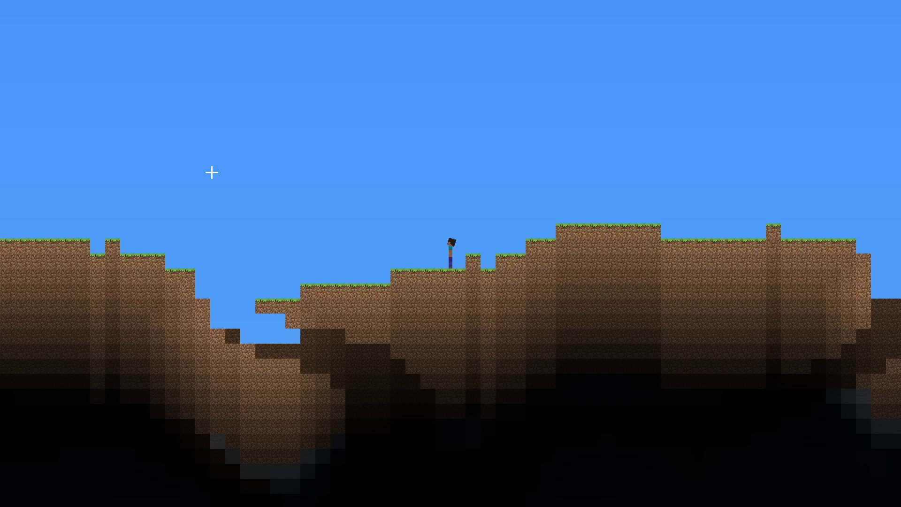
Step: Toggle the F3 debug overlay in the new grassy-hills world
{"action": "key", "text": "F3"}
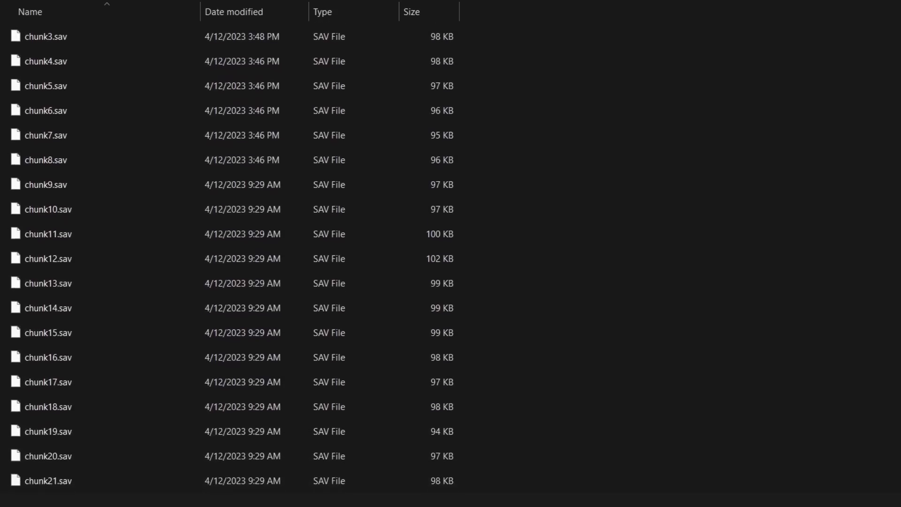
Step: Scroll down the saves folder listing of chunk .sav files up to chunk24.sav
{"action": "scroll", "scroll_direction": "down", "scroll_amount": 3}
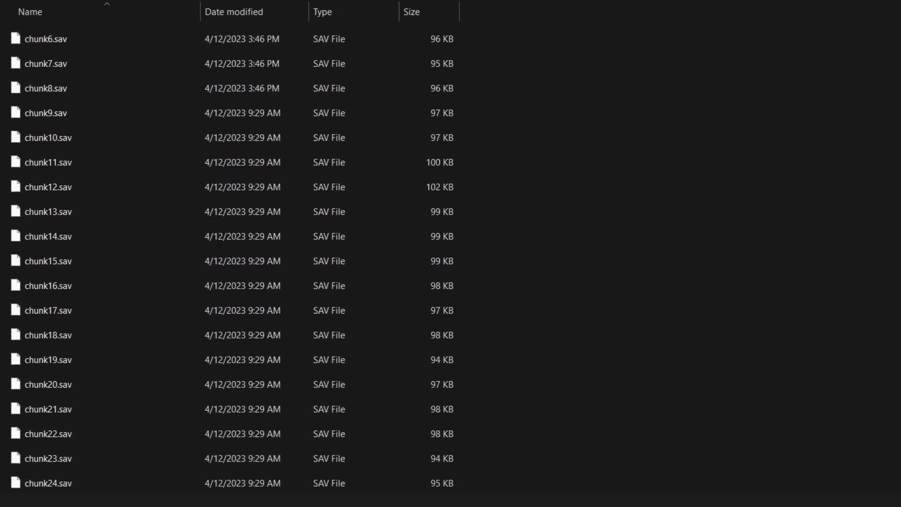
{"action": "scroll", "scroll_direction": "down", "scroll_amount": 3}
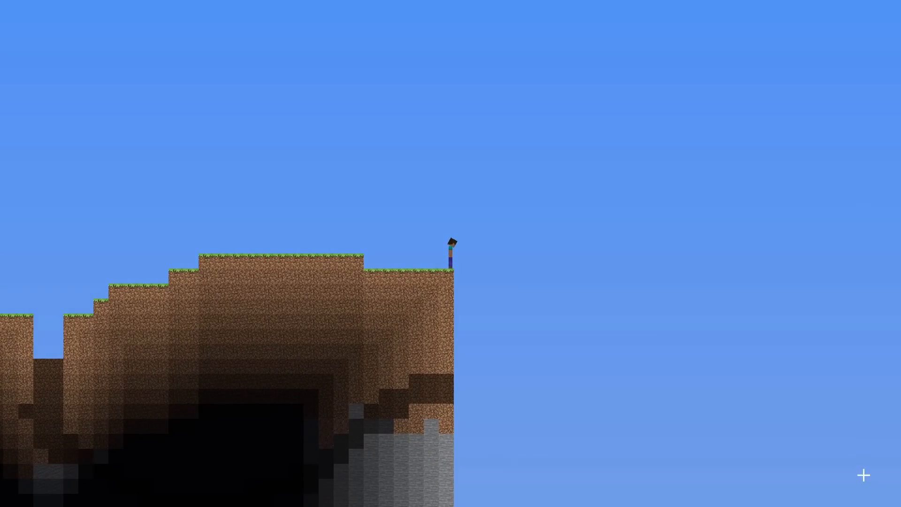
Step: Walk the player right to the cliff edge where generated terrain ends
{"action": "key", "text": "F3"}
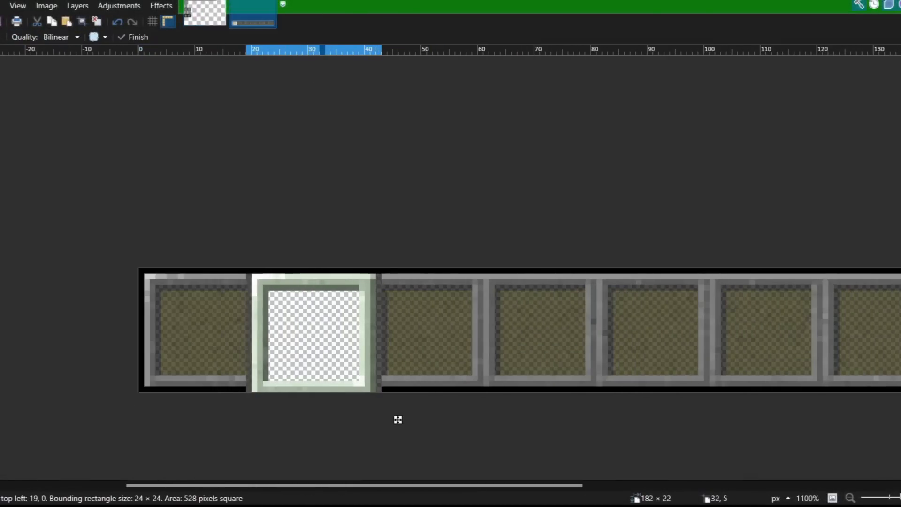
Step: Drag the 24×24 bright slot outline into position over a hotbar slot
{"action": "left_click_drag", "start_coordinate": [313, 330], "coordinate": [426, 329]}
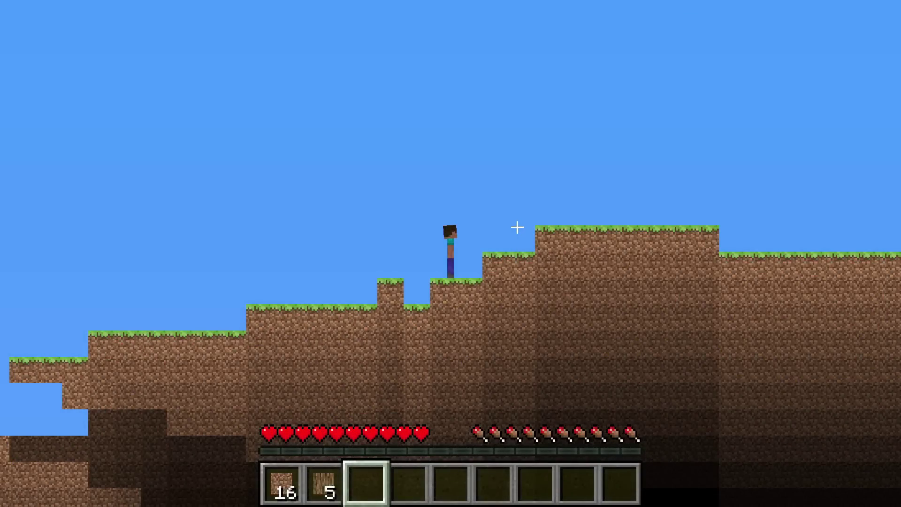
Step: Bring up the inventory with E, showing the 16 and 5 item stacks
{"action": "key", "text": "e"}
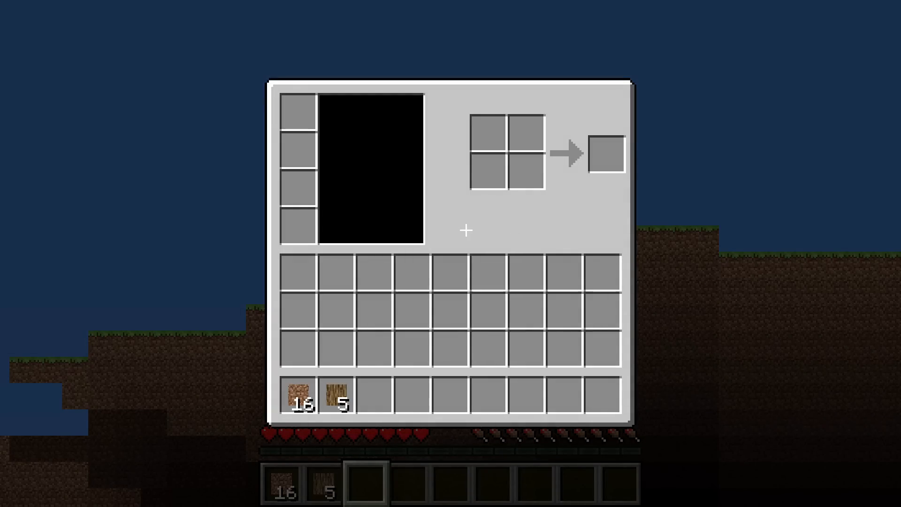
{"action": "mouse_move", "coordinate": [300, 398]}
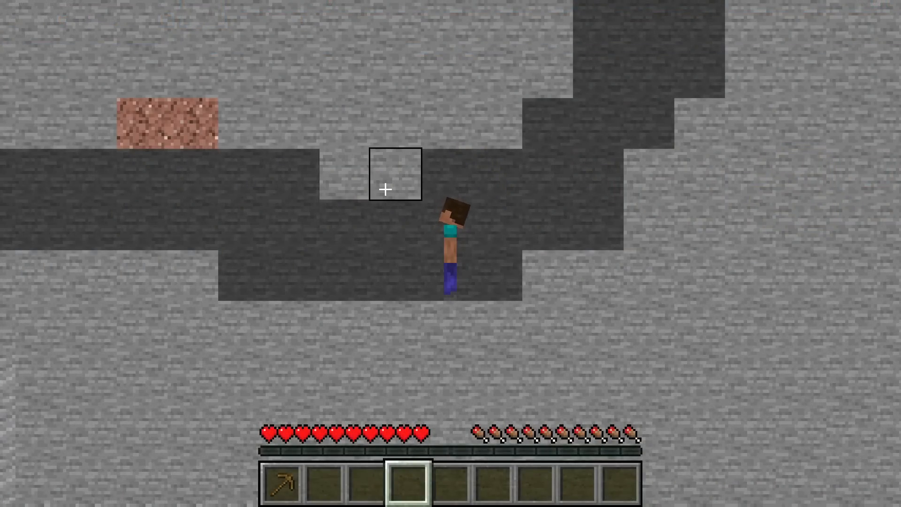
Step: Mine the stone blocks above the player with the Wooden Pickaxe
{"action": "left_click", "coordinate": [396, 175]}
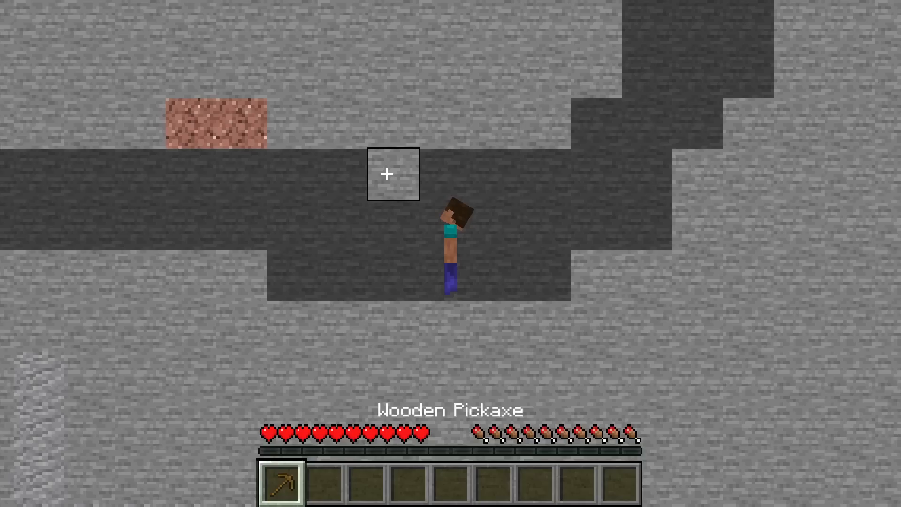
{"action": "left_click", "coordinate": [387, 174]}
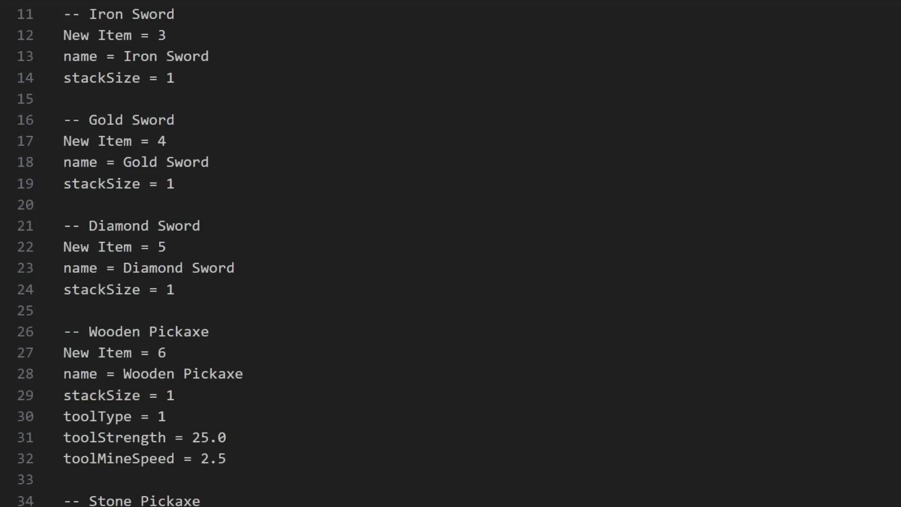
{"action": "scroll", "scroll_direction": "down", "scroll_amount": 3}
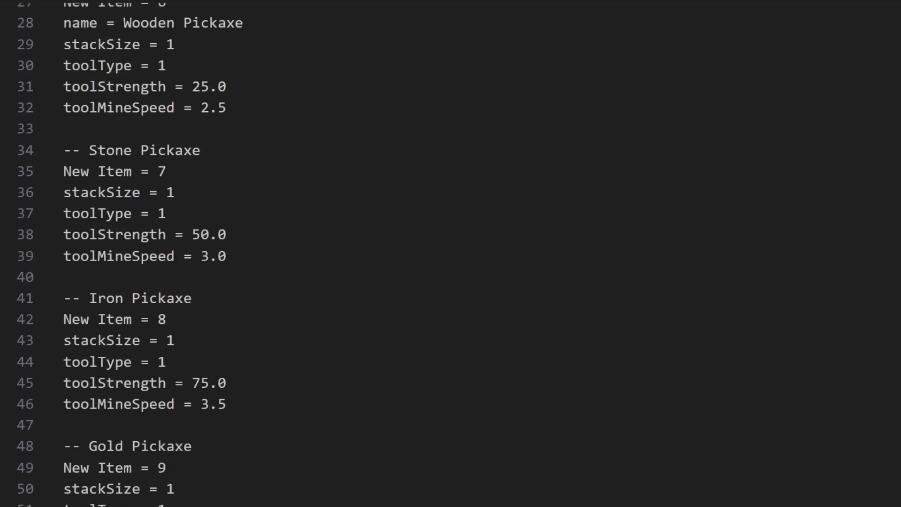
{"action": "scroll", "scroll_direction": "down", "scroll_amount": 3}
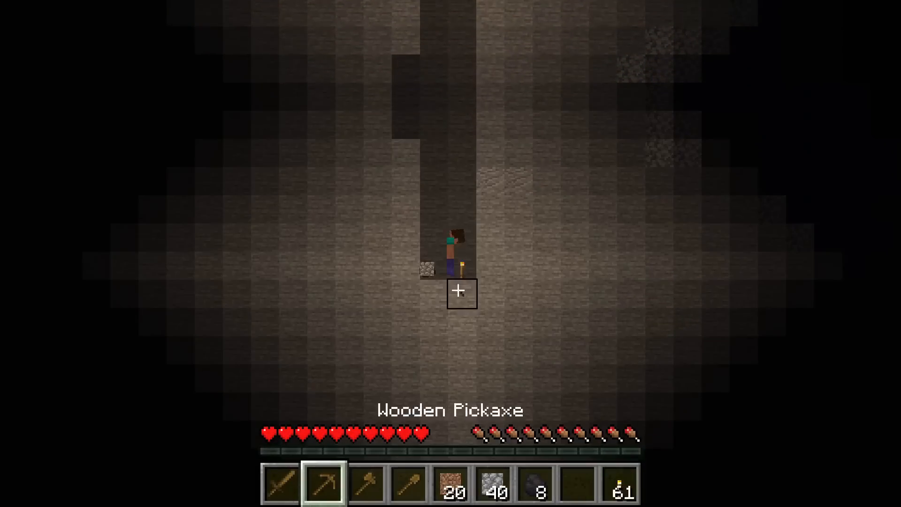
Step: Break the stone block below the player to deepen the shaft
{"action": "left_click", "coordinate": [462, 293]}
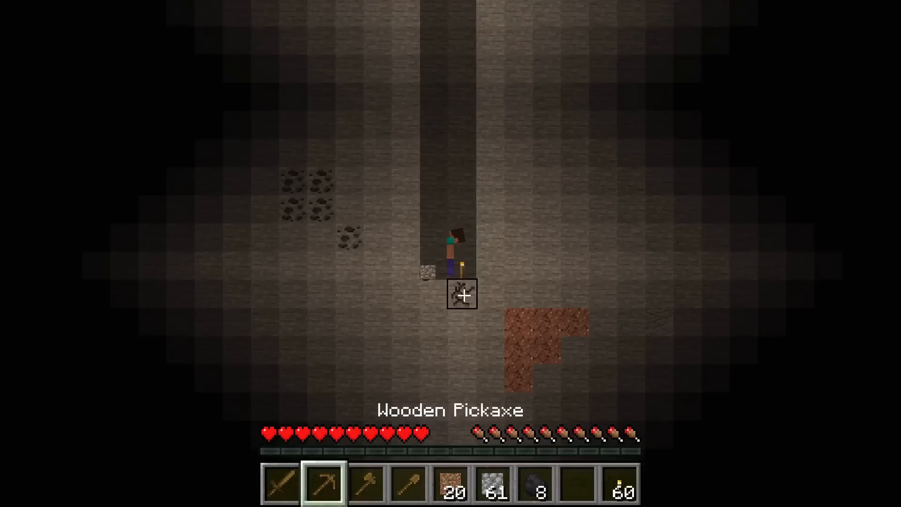